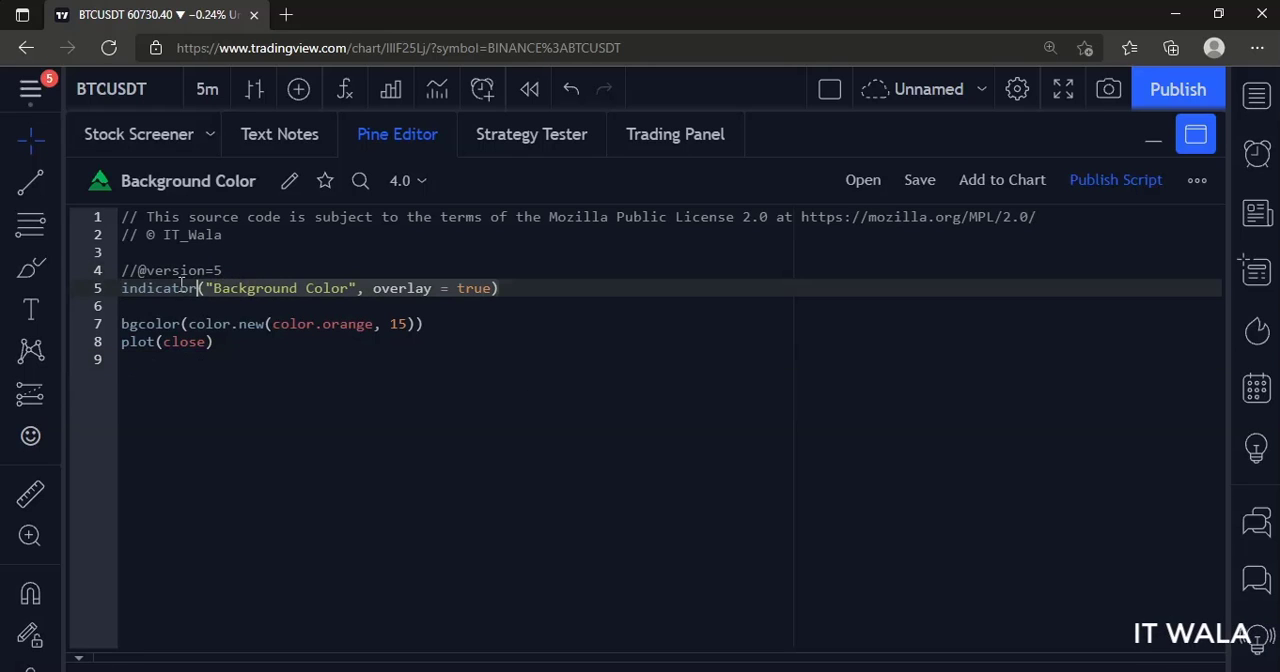
{"action": "mouse_move", "coordinate": [156, 288]}
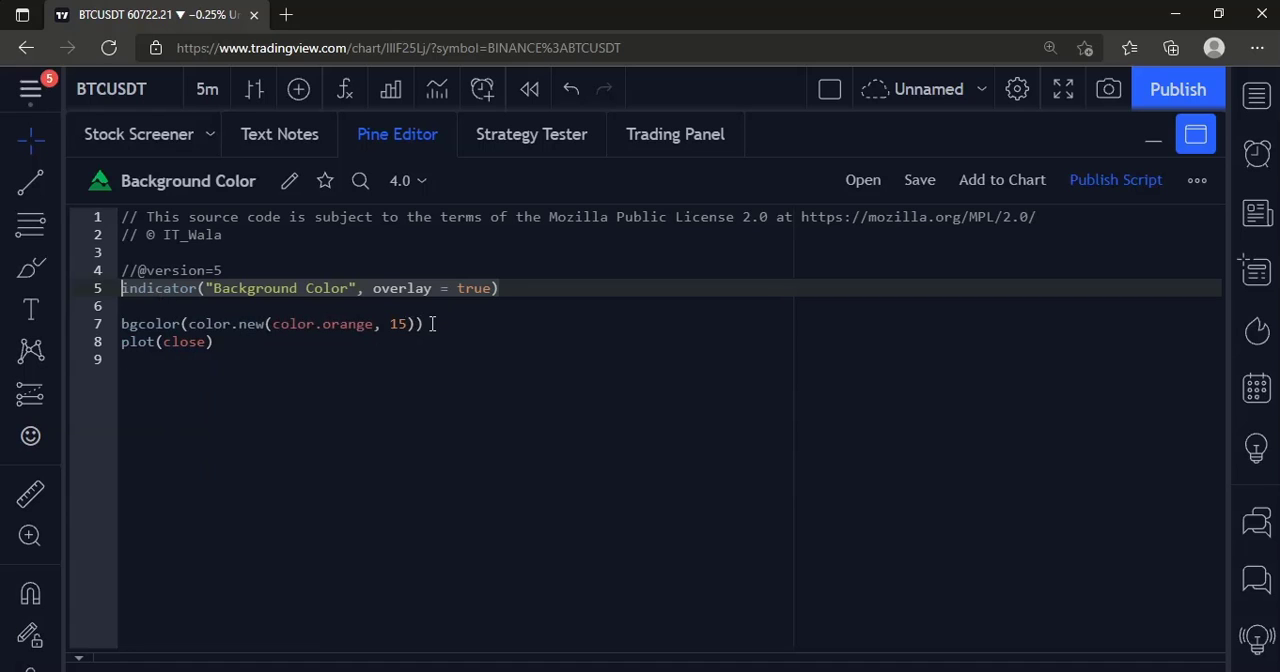
{"action": "mouse_move", "coordinate": [150, 324]}
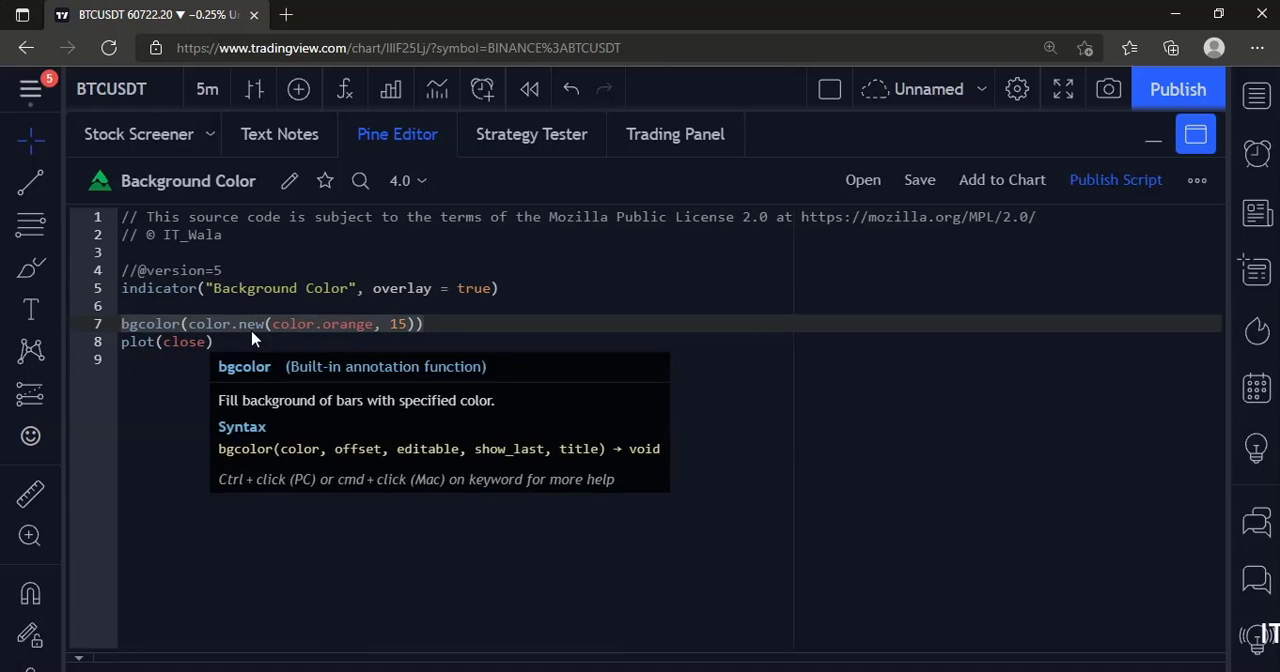
Add the Background Color Pine script to the BTCUSDT chart.
{"action": "left_click", "coordinate": [428, 324]}
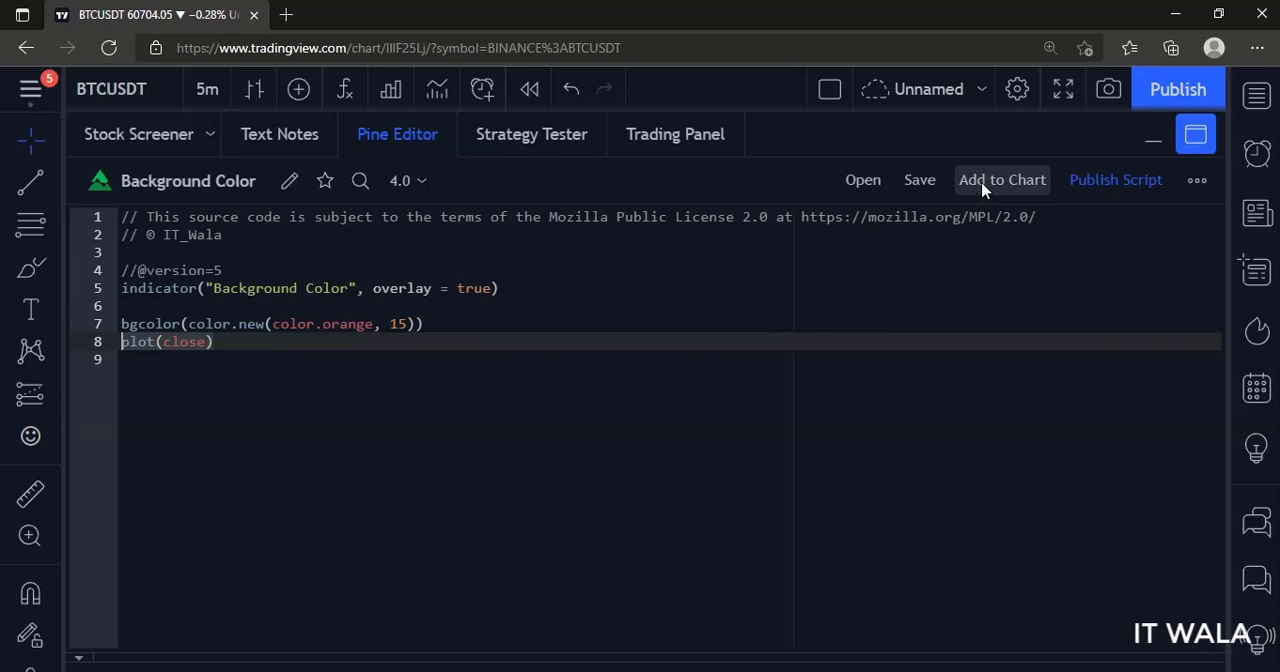
{"action": "left_click", "coordinate": [1000, 180]}
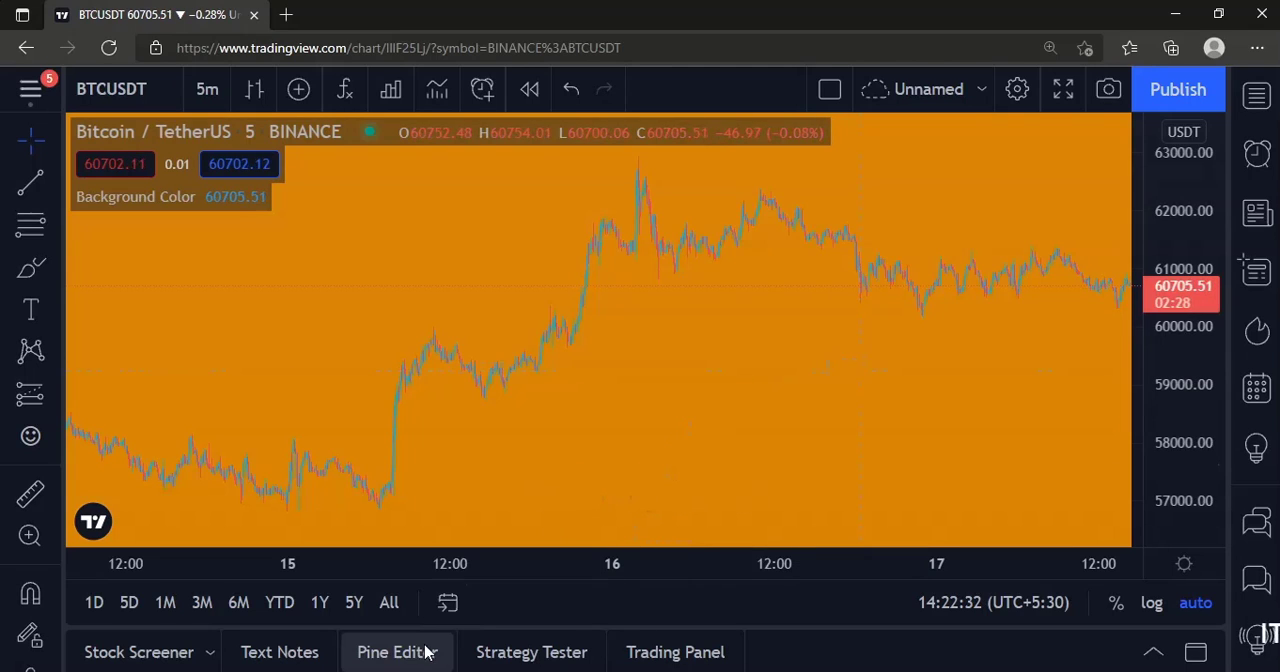
Raise the bgcolor transparency from 15 to 85 and re-apply the script.
{"action": "left_click", "coordinate": [396, 652]}
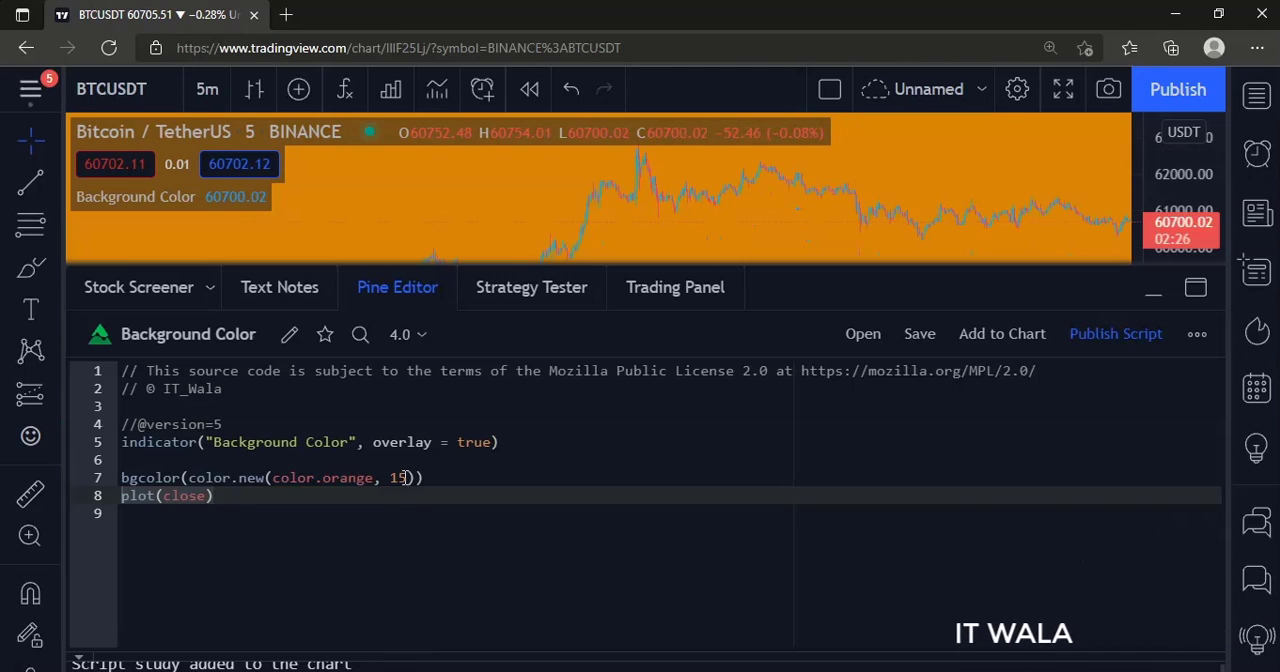
{"action": "type", "text": "85"}
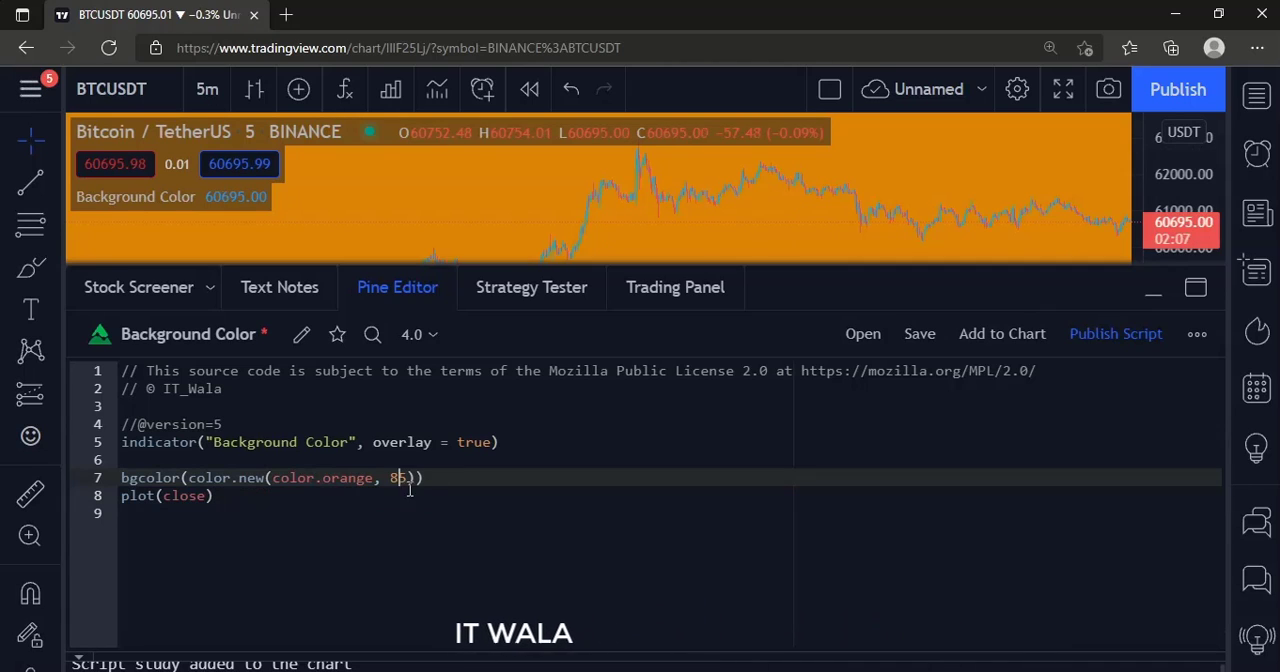
{"action": "left_click", "coordinate": [918, 332]}
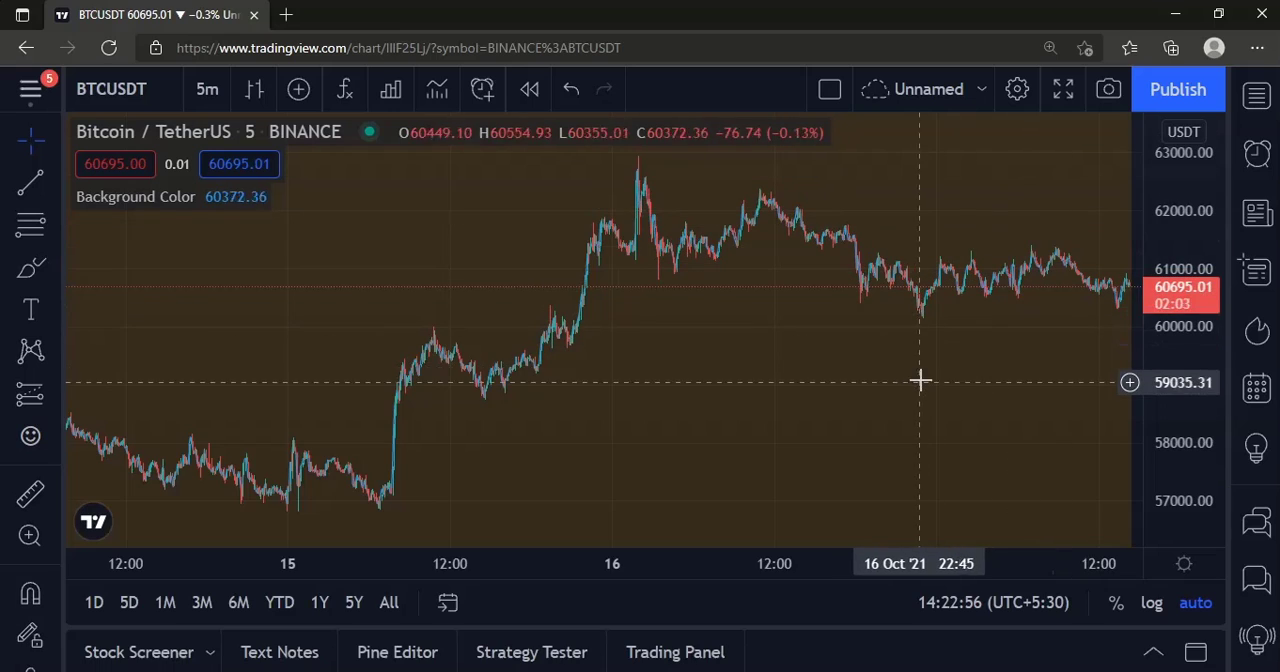
{"action": "mouse_move", "coordinate": [884, 376]}
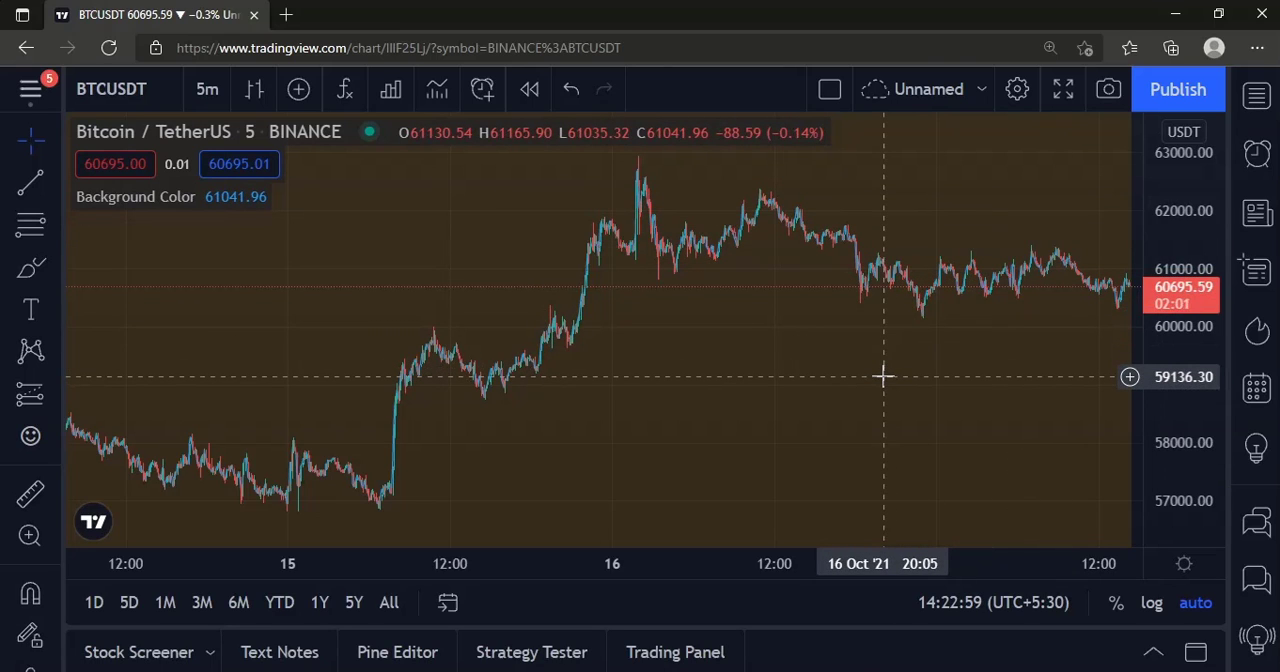